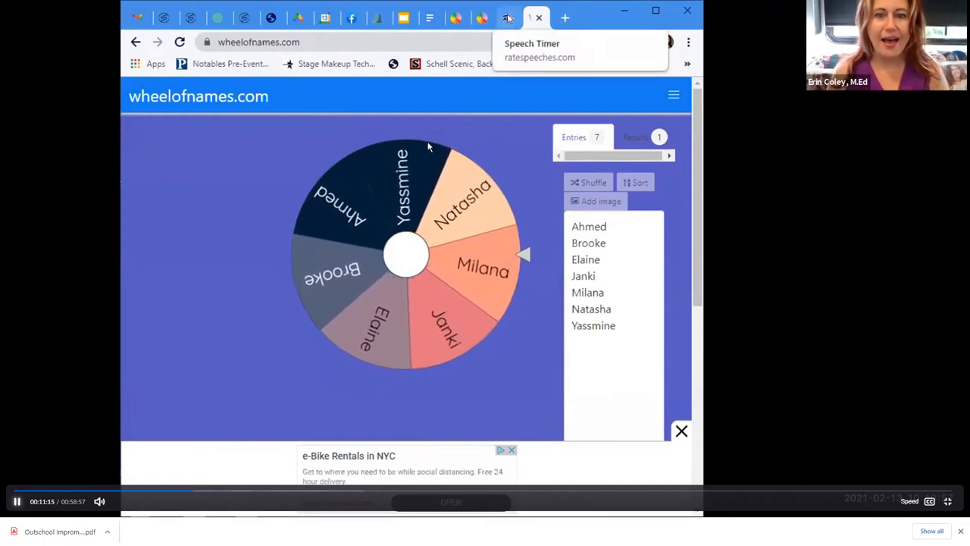
# Spin the seven-name wheel so it picks Milana, then go to the speech timer.
pyautogui.click(405, 254)
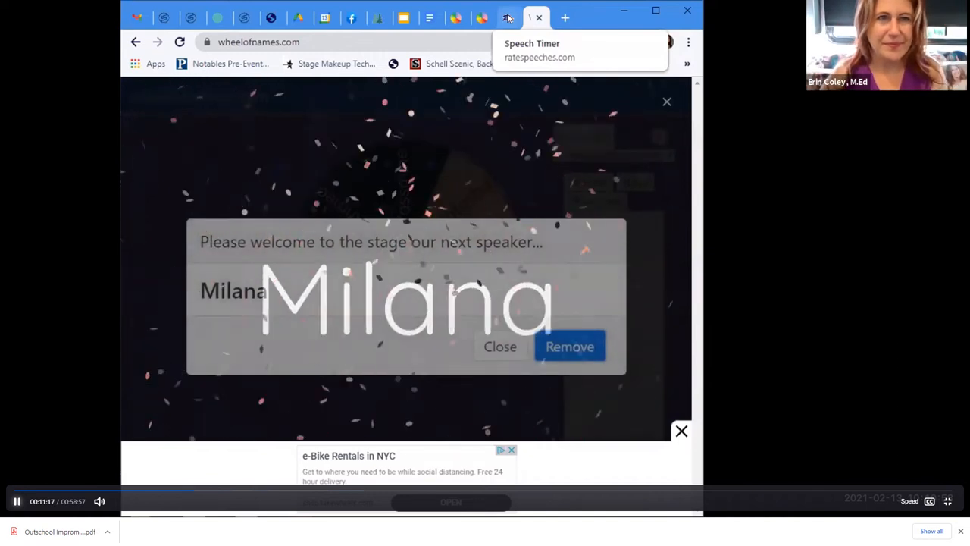
pyautogui.click(516, 17)
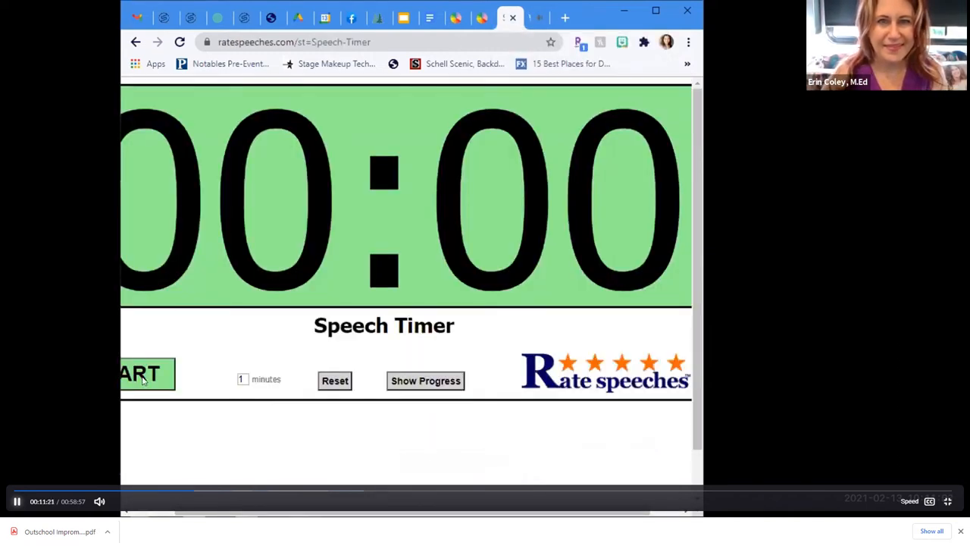
# Start the one-minute countdown, let it run, then reset it to 00:00.
pyautogui.click(143, 374)
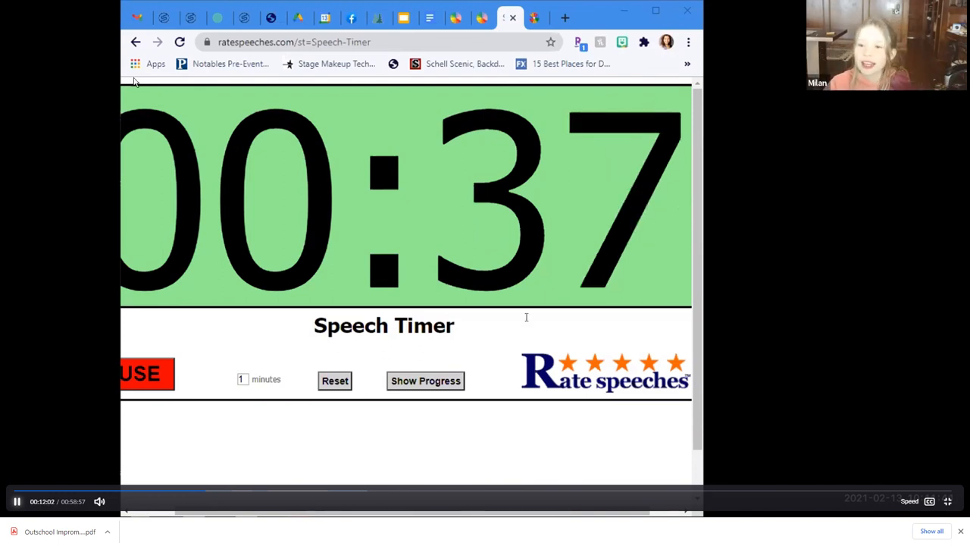
pyautogui.click(334, 380)
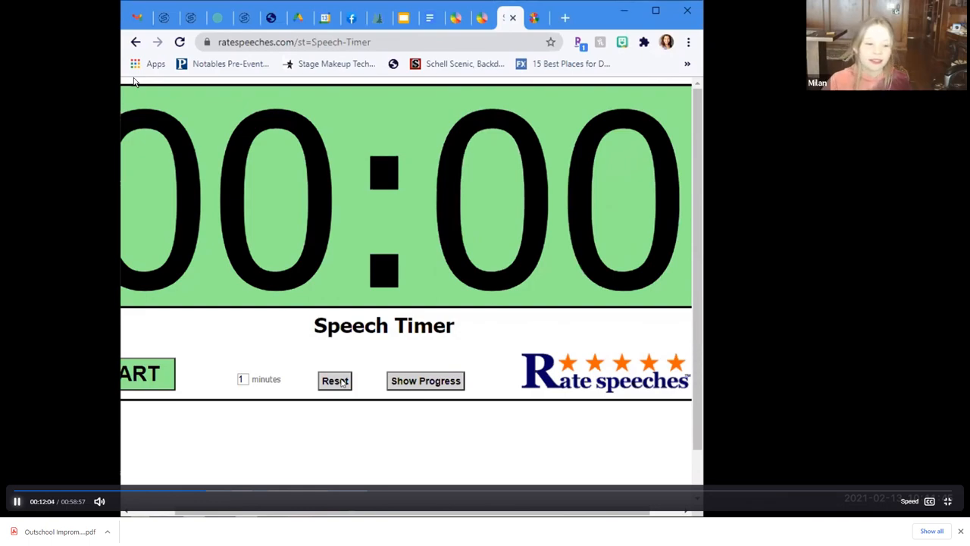